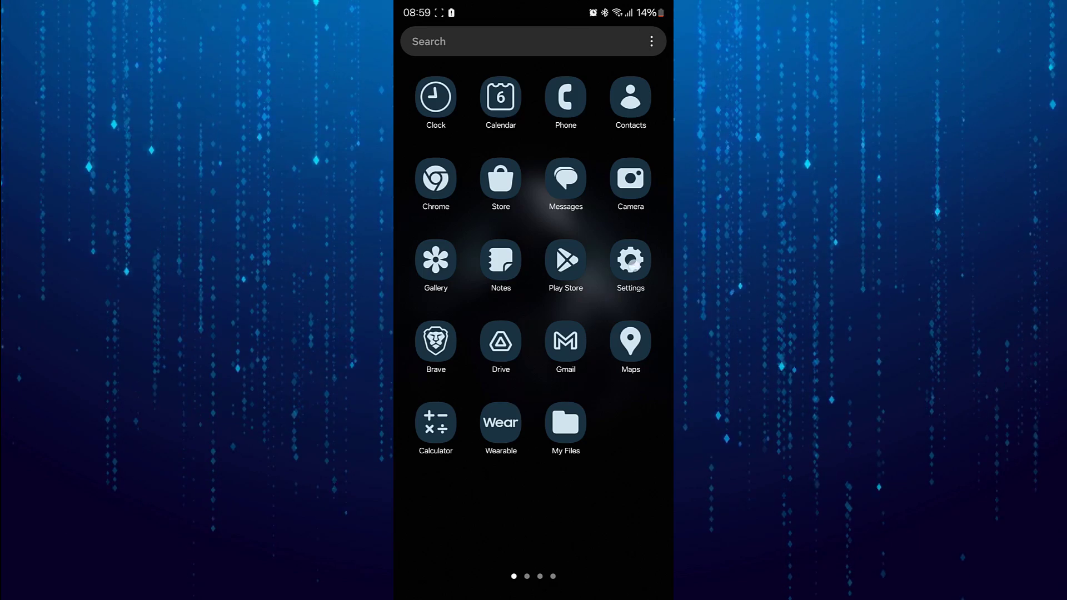
# Clear Telegram's cache to 0 B in Settings > Apps, dropping storage from 735 MB to 436 MB
pyautogui.click(630, 259)
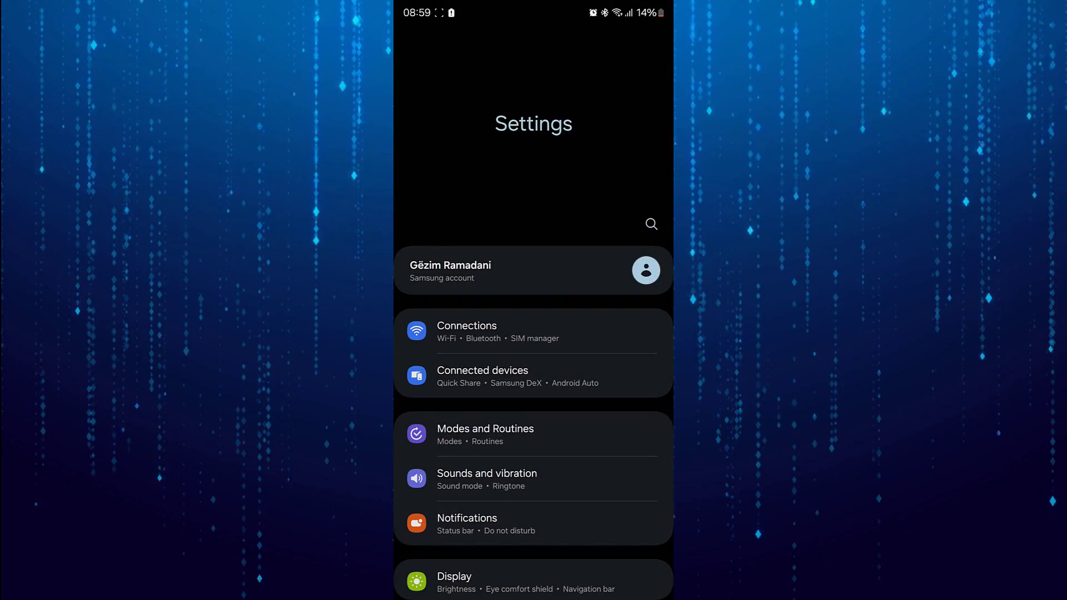
pyautogui.scroll(-3)
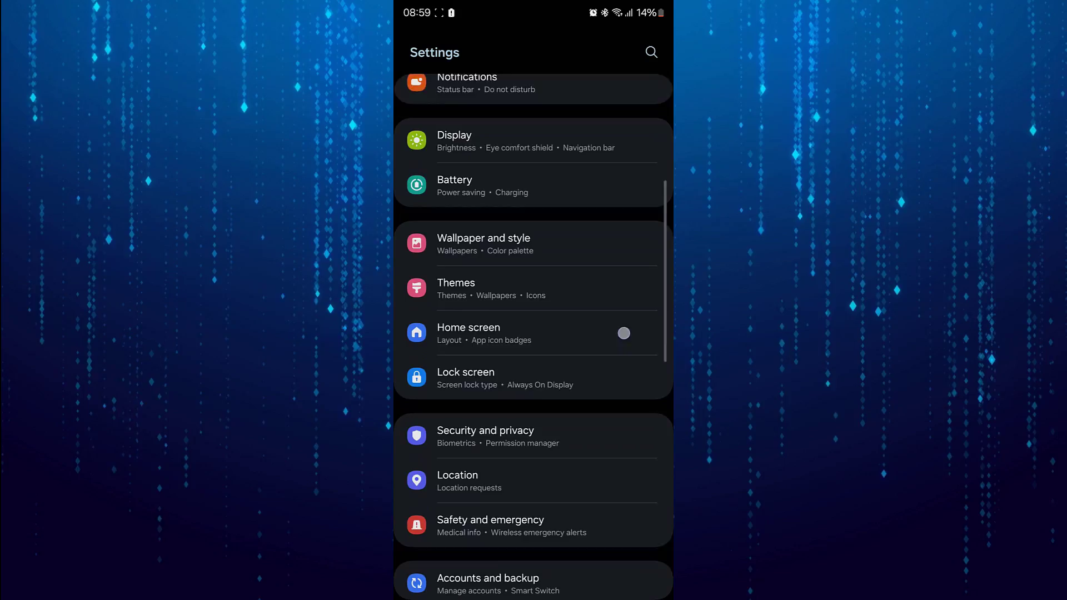
pyautogui.scroll(-3)
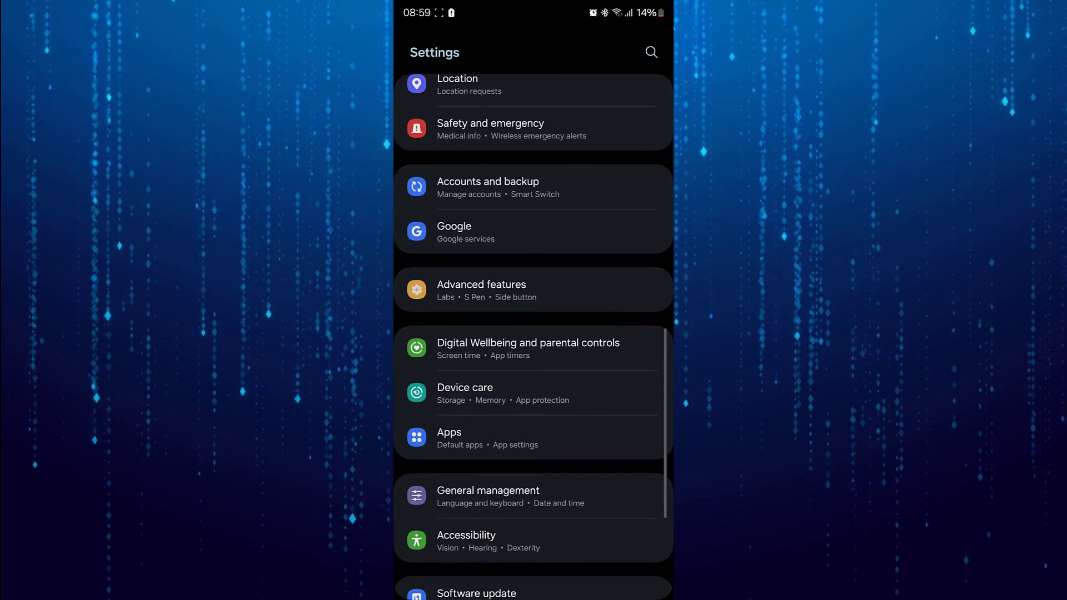
pyautogui.click(448, 433)
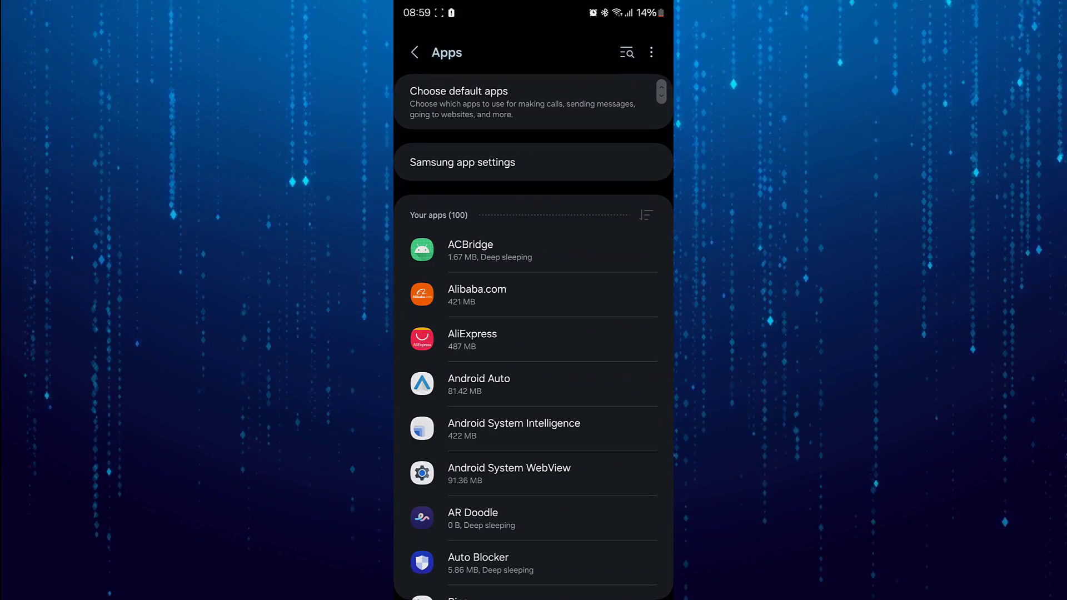
pyautogui.scroll(-3)
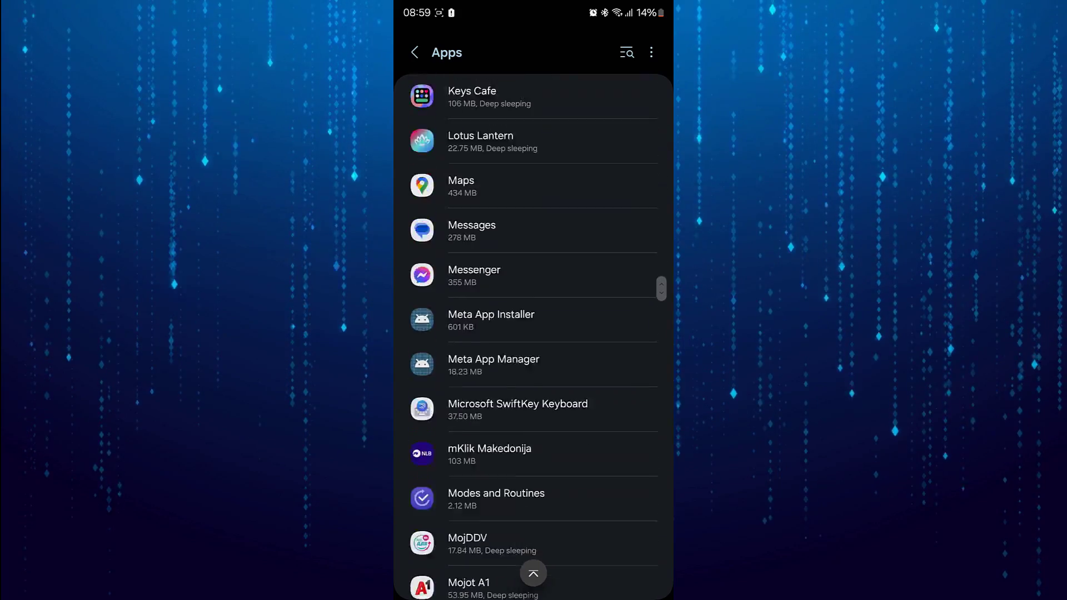
pyautogui.scroll(-3)
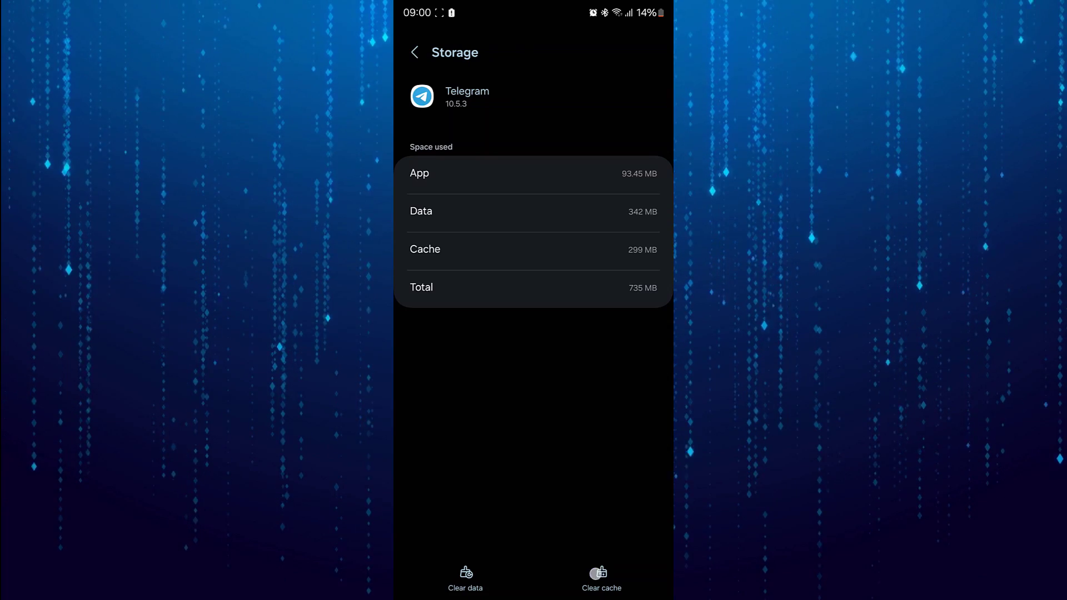
pyautogui.click(600, 574)
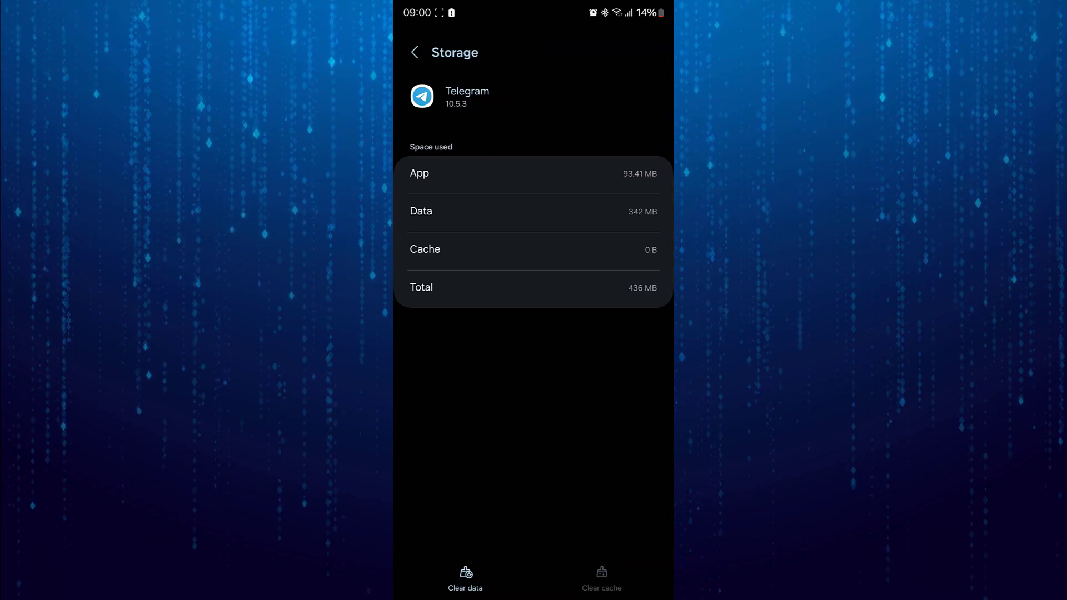
pyautogui.click(600, 577)
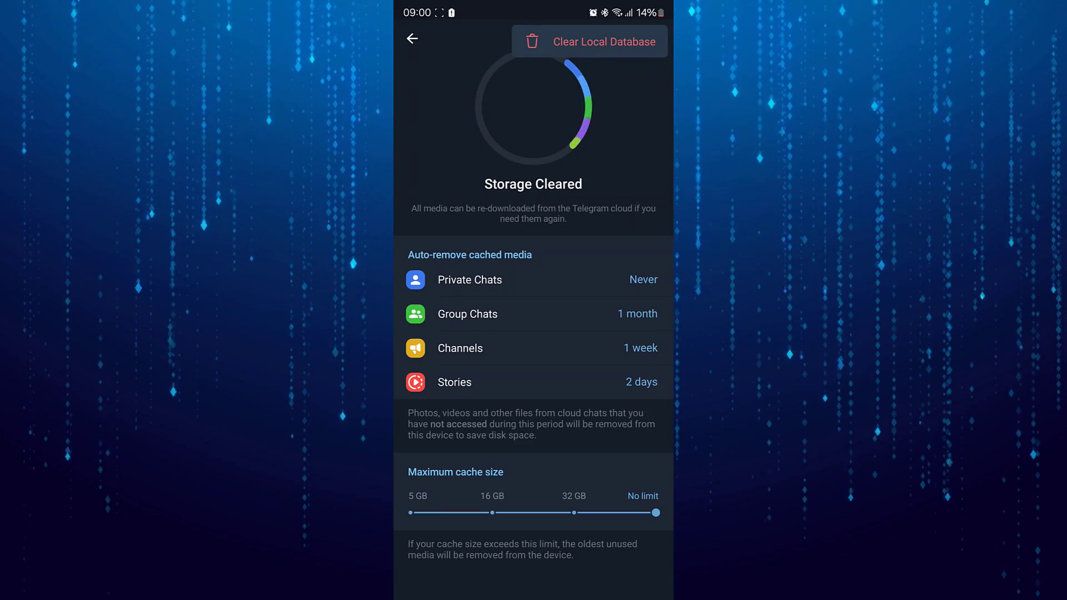
# Use Clear Local Database from Telegram's Storage Usage overflow menu
pyautogui.click(589, 41)
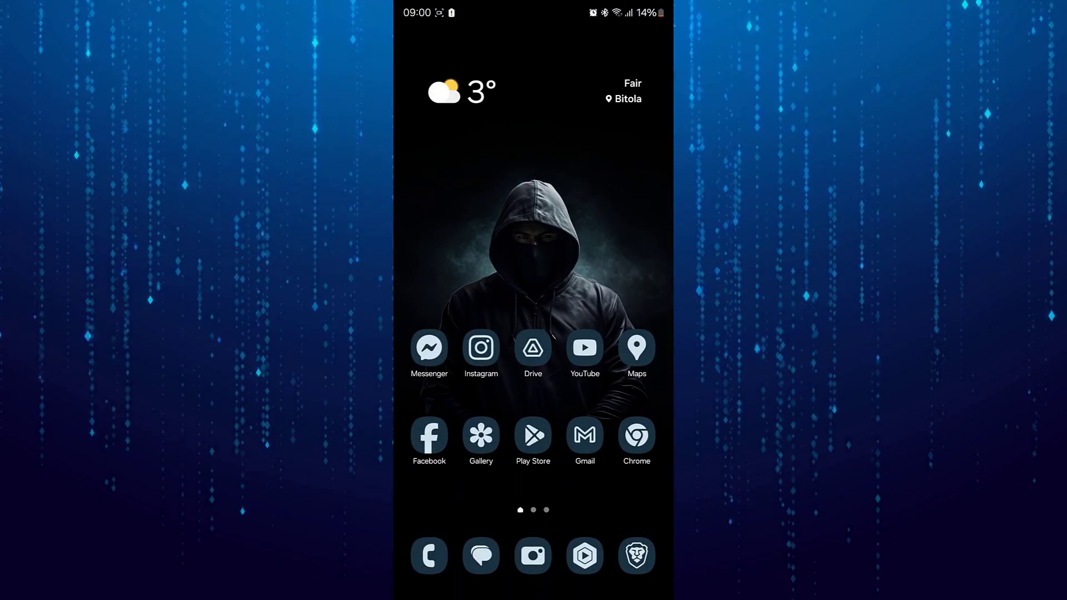
# Search Play Store for Telegram and start its update
pyautogui.click(533, 434)
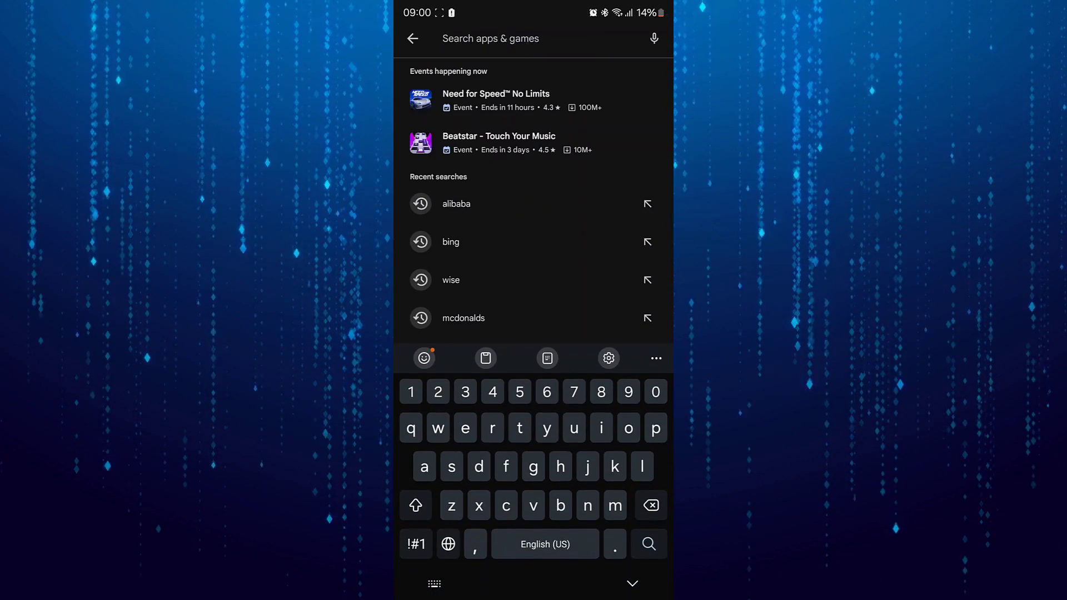
pyautogui.write('tell')
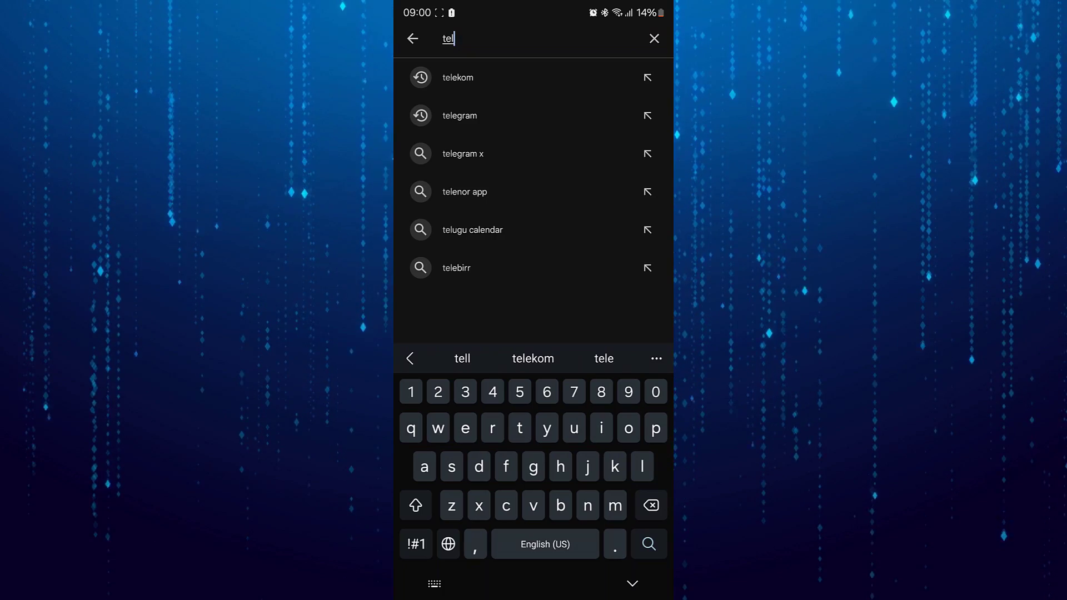
pyautogui.click(460, 115)
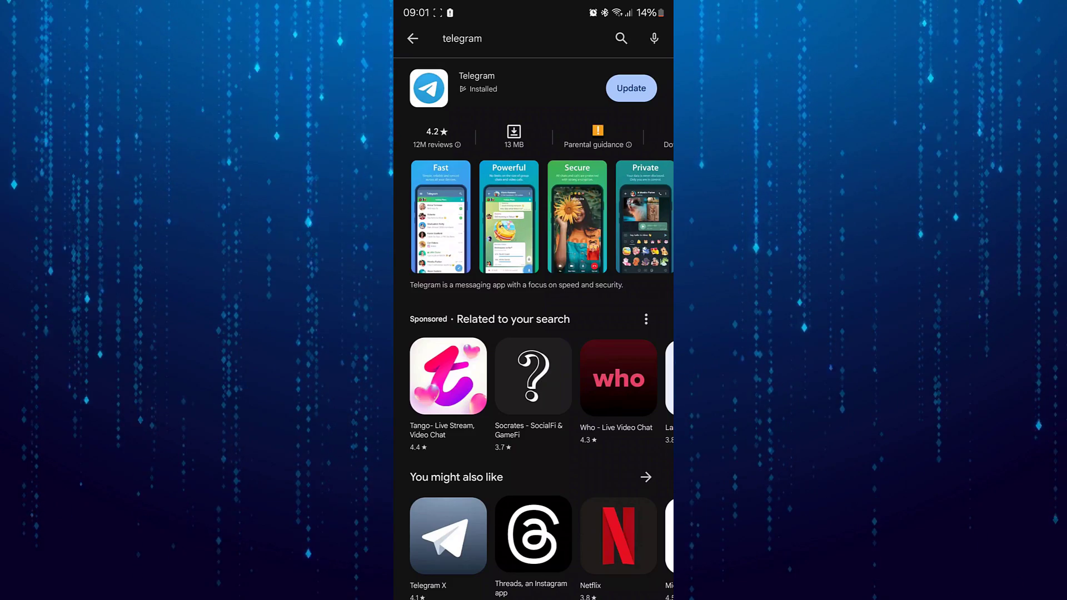
pyautogui.click(629, 88)
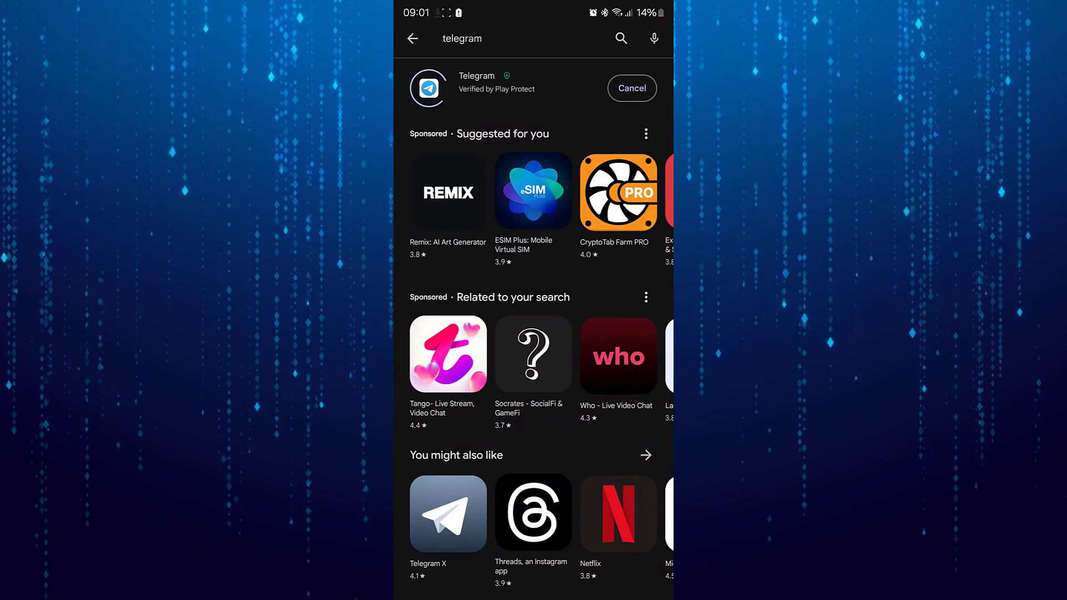